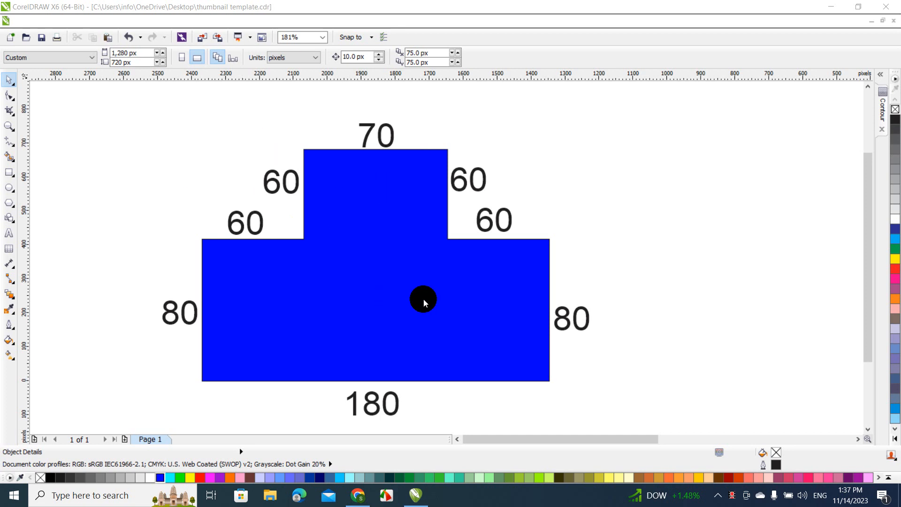
mouse_move(391, 202)
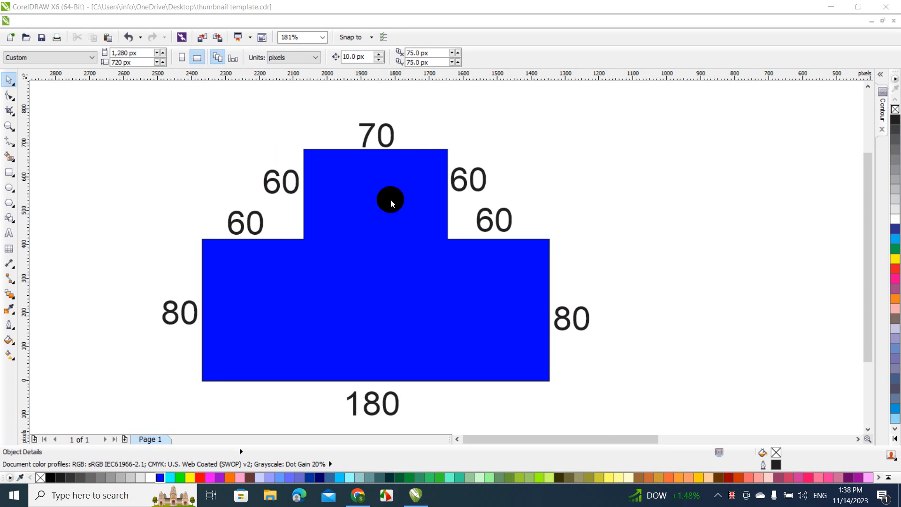
mouse_move(246, 261)
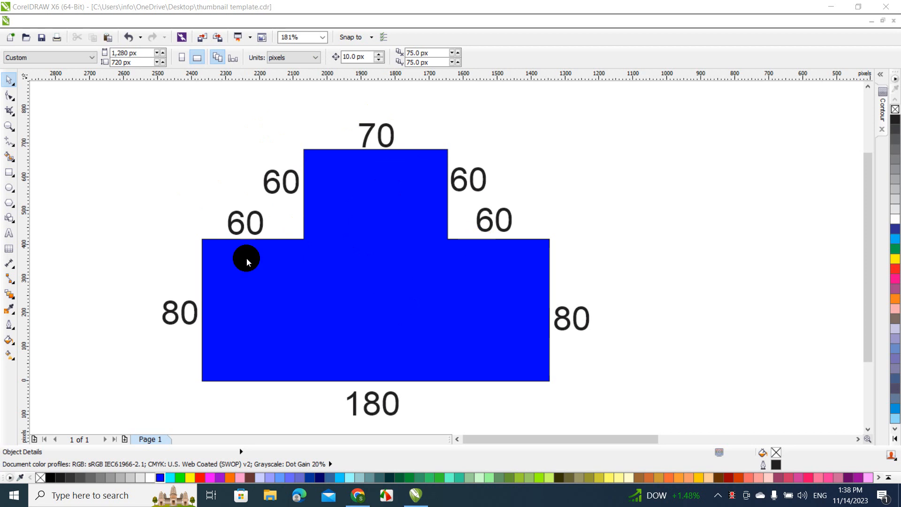
mouse_move(421, 155)
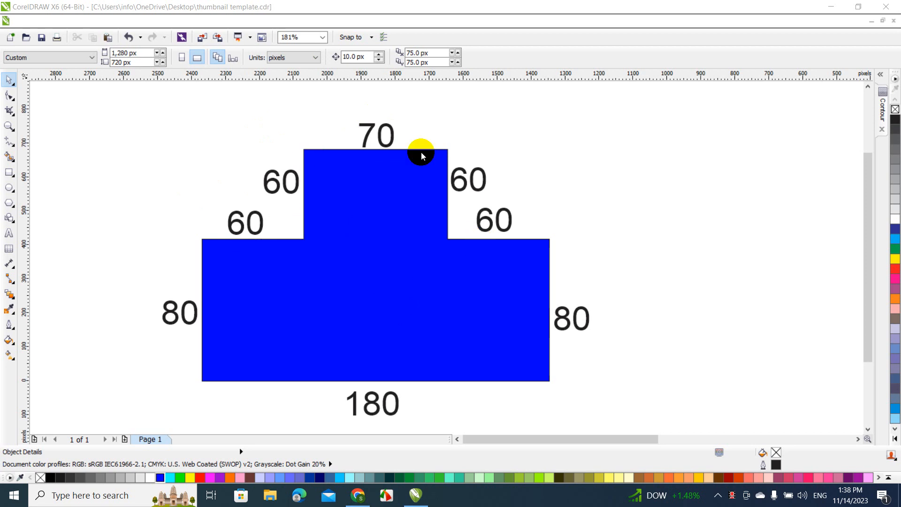
mouse_move(257, 240)
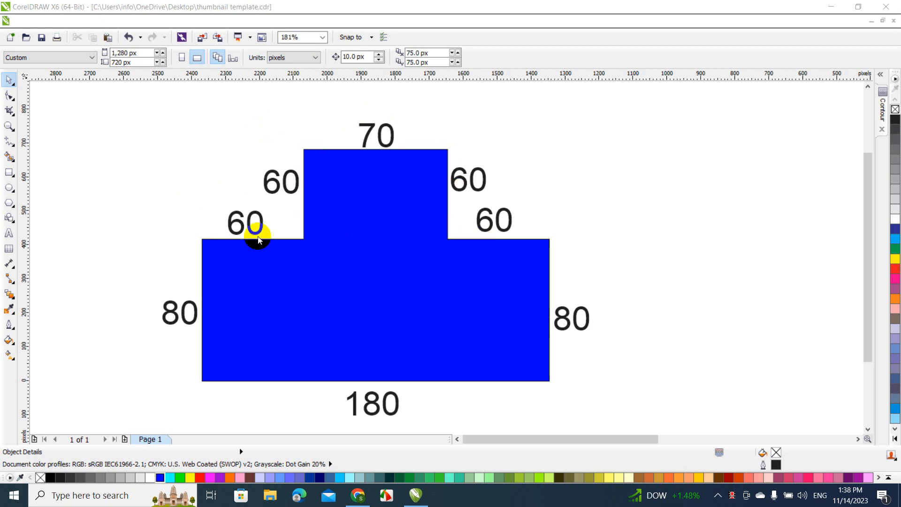
mouse_move(278, 241)
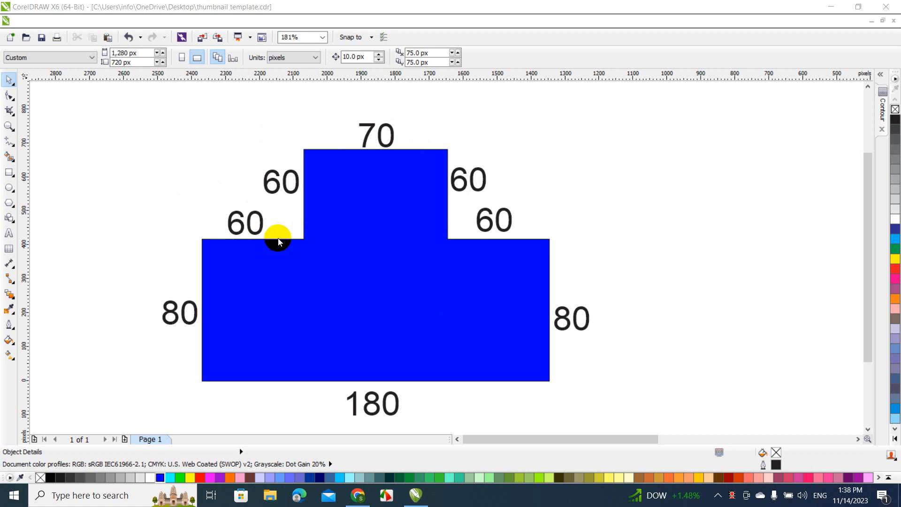
mouse_move(204, 238)
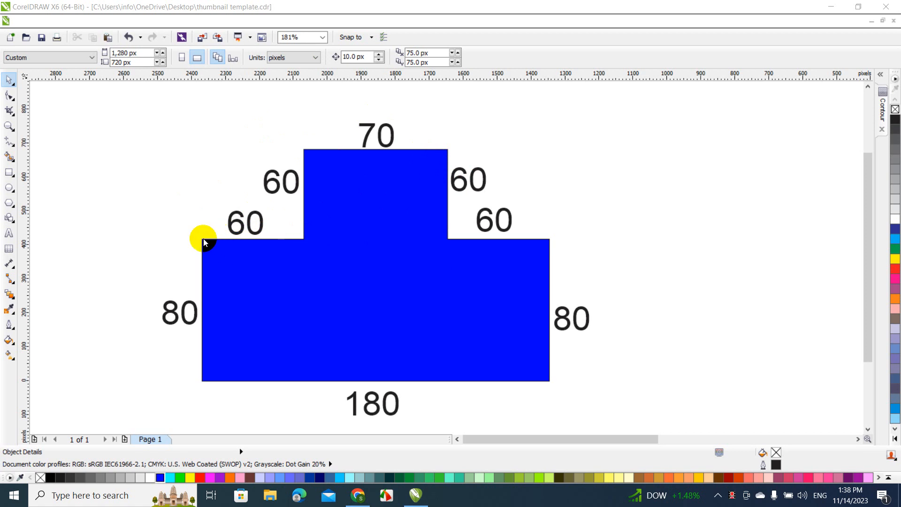
mouse_move(549, 352)
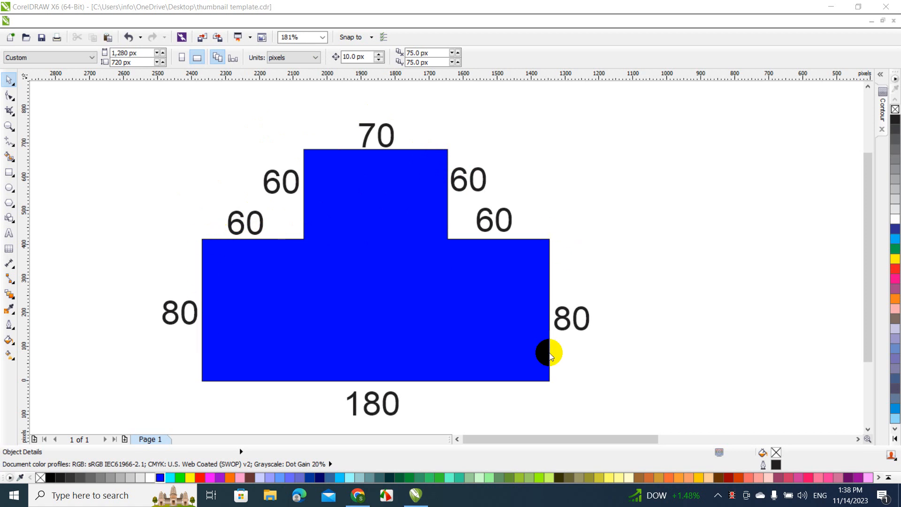
mouse_move(230, 232)
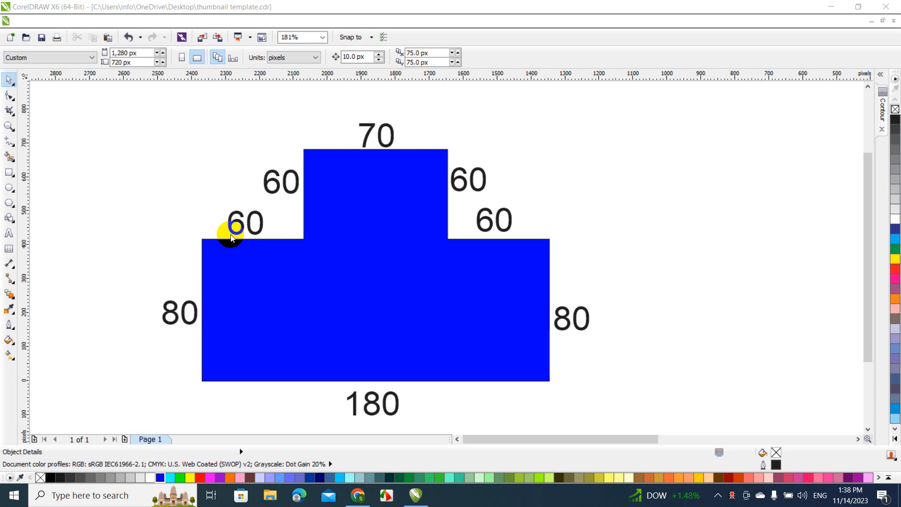
mouse_move(450, 143)
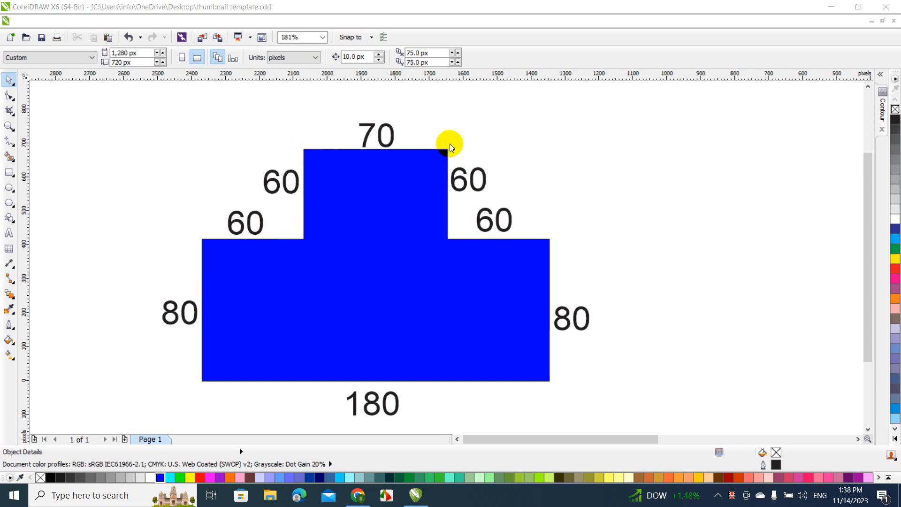
mouse_move(230, 445)
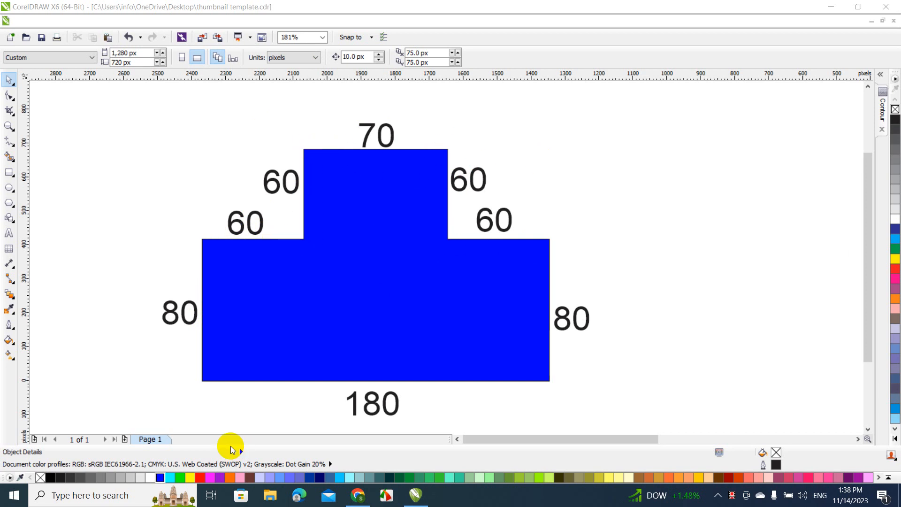
mouse_move(550, 382)
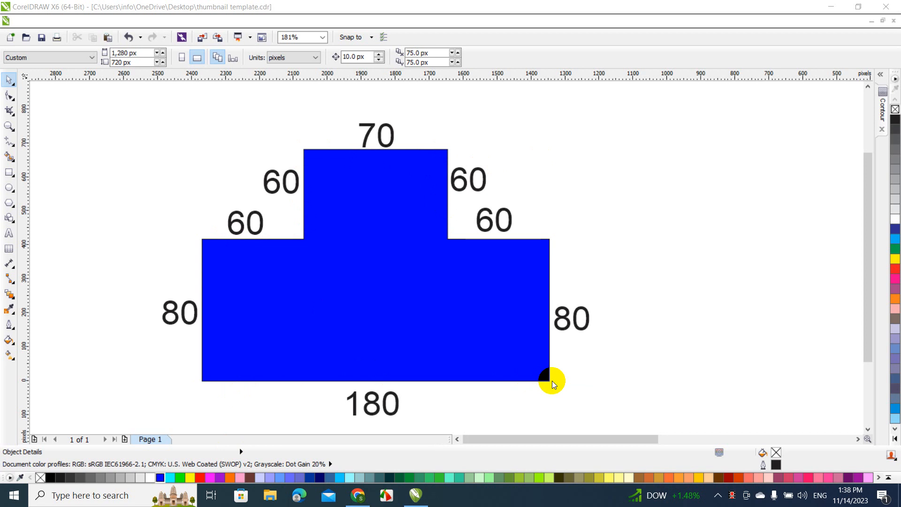
mouse_move(540, 322)
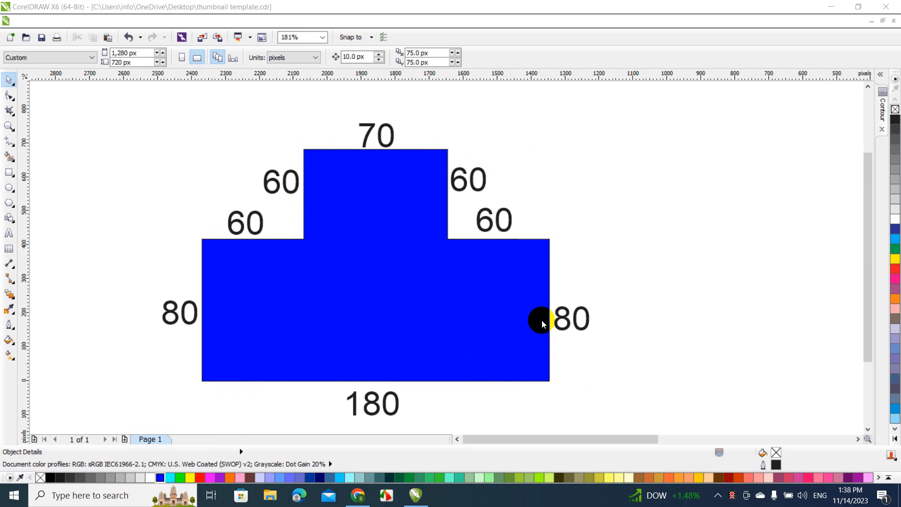
mouse_move(519, 311)
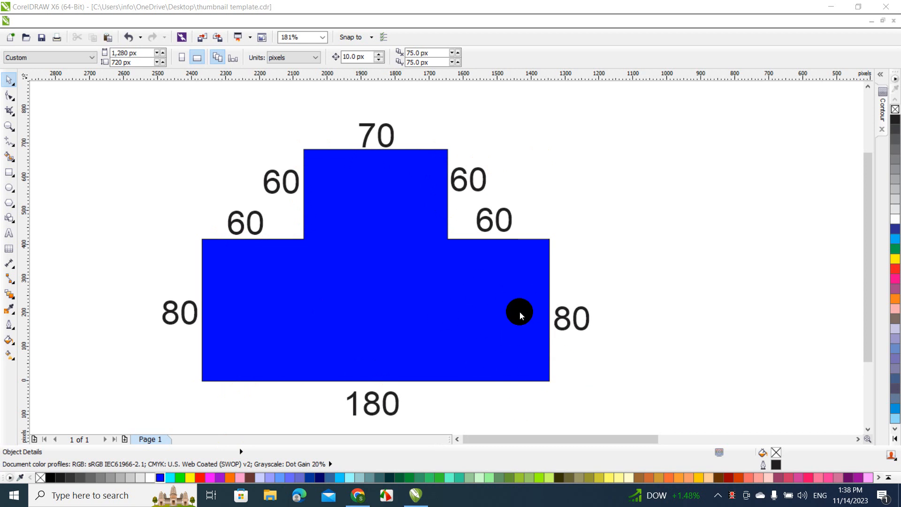
mouse_move(417, 168)
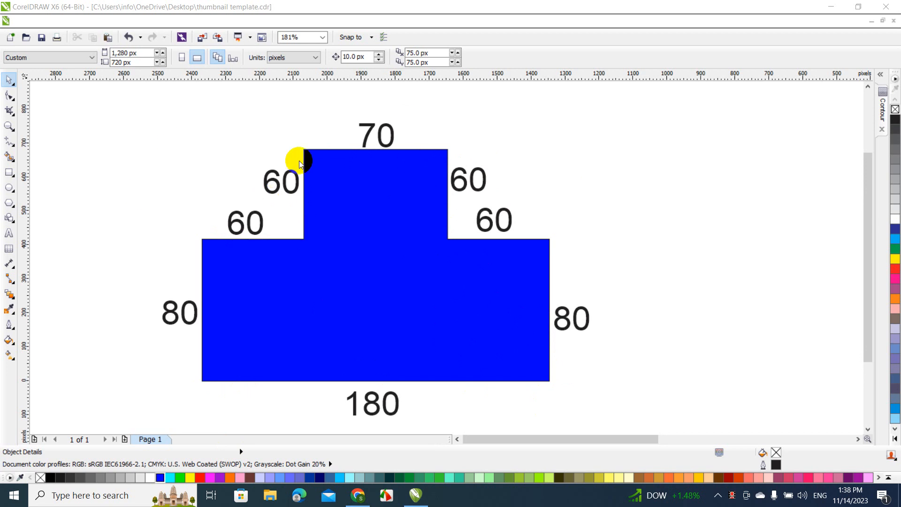
mouse_move(238, 161)
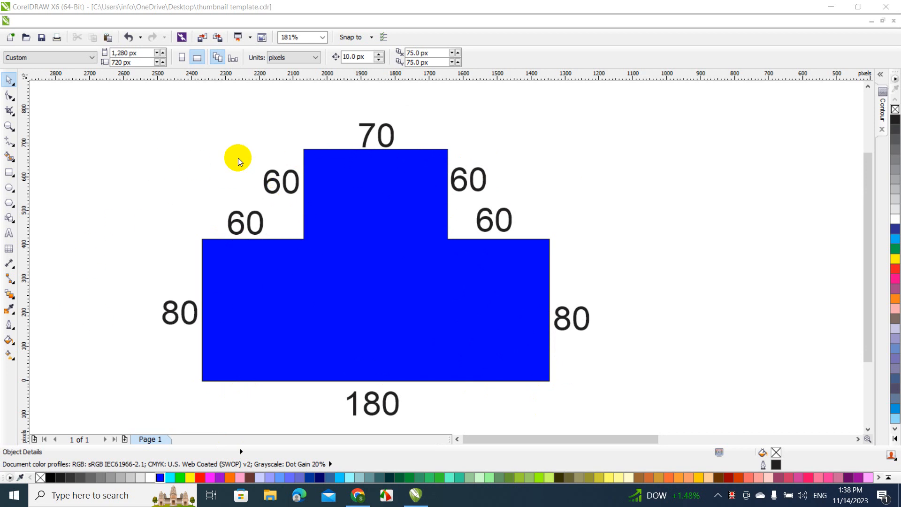
mouse_move(209, 246)
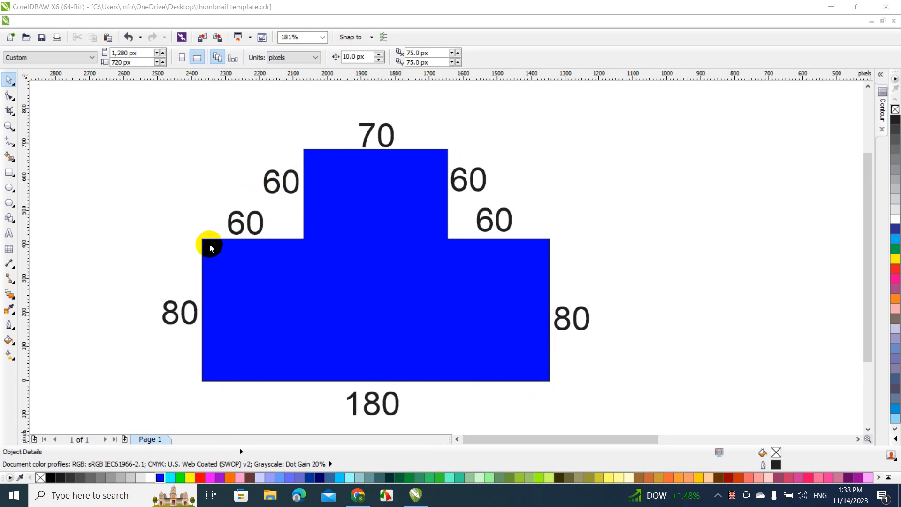
mouse_move(302, 244)
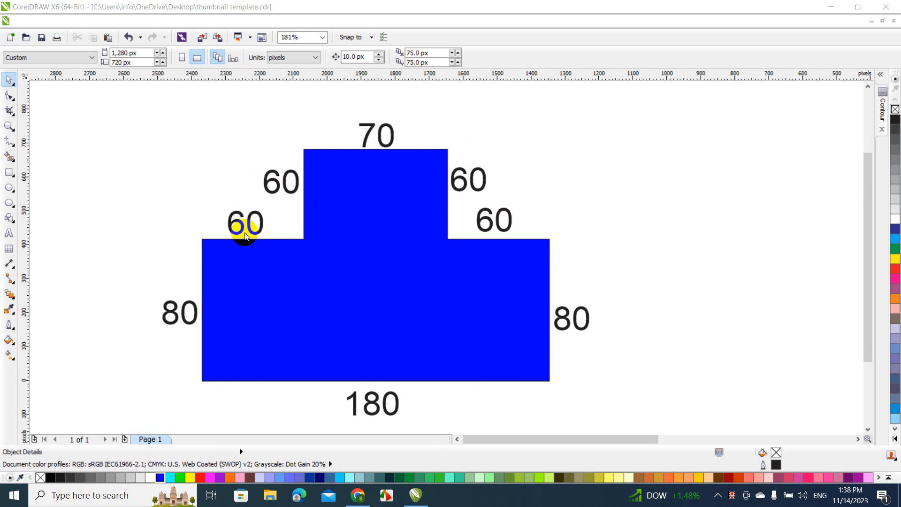
mouse_move(298, 191)
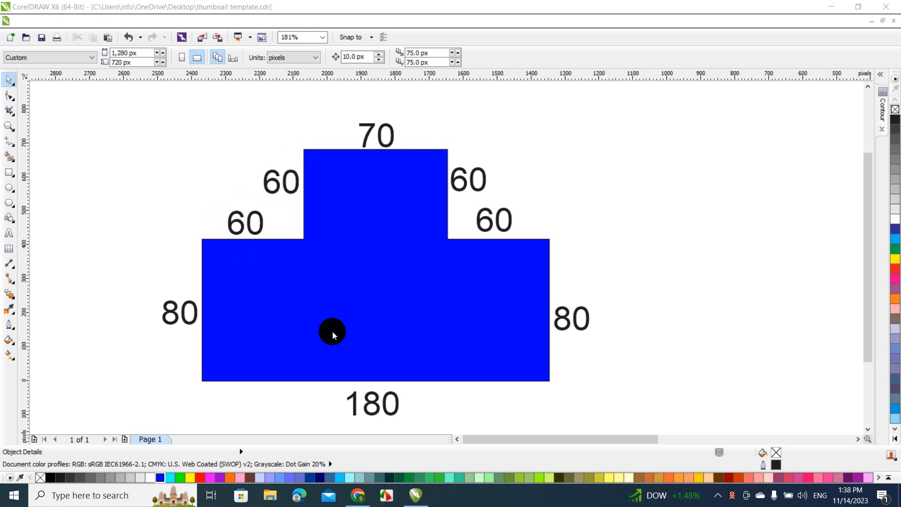
mouse_move(324, 393)
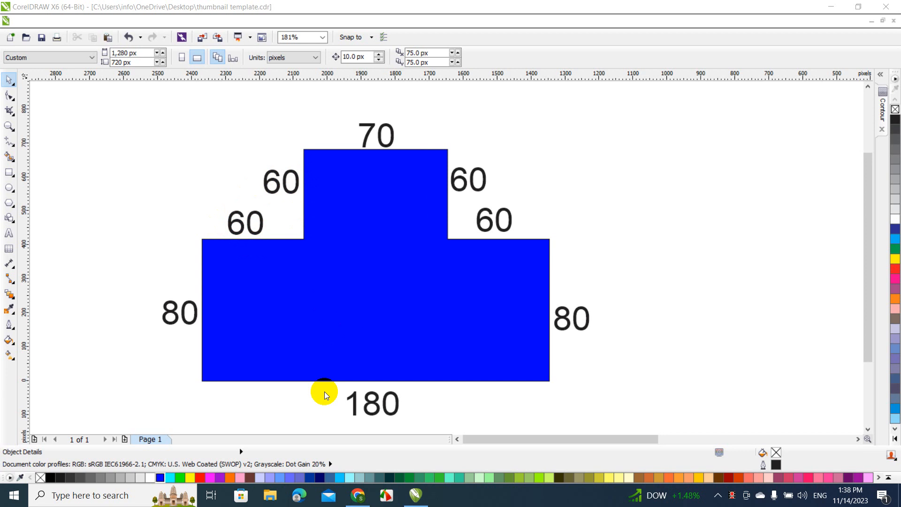
mouse_move(345, 399)
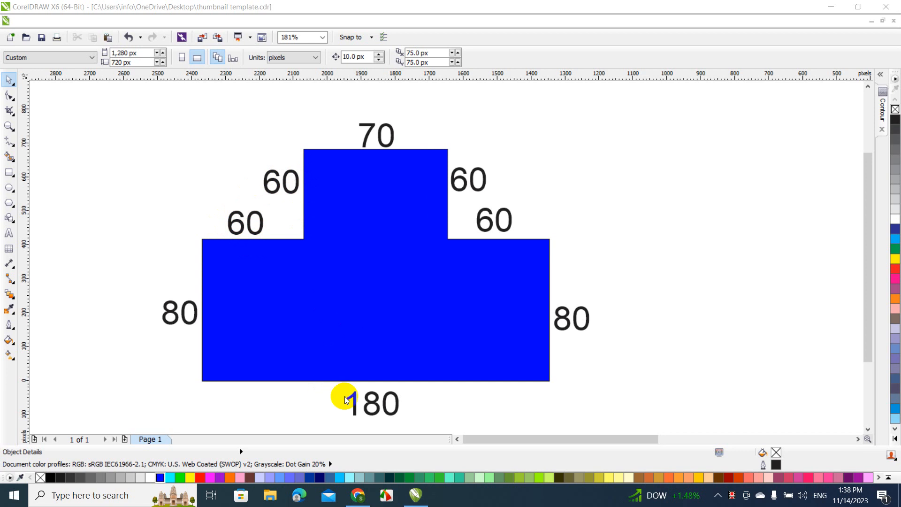
mouse_move(296, 198)
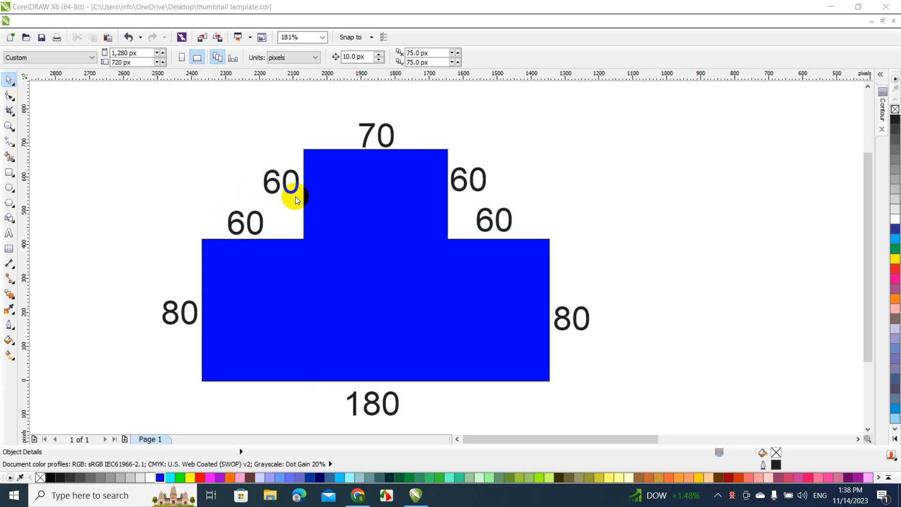
mouse_move(328, 235)
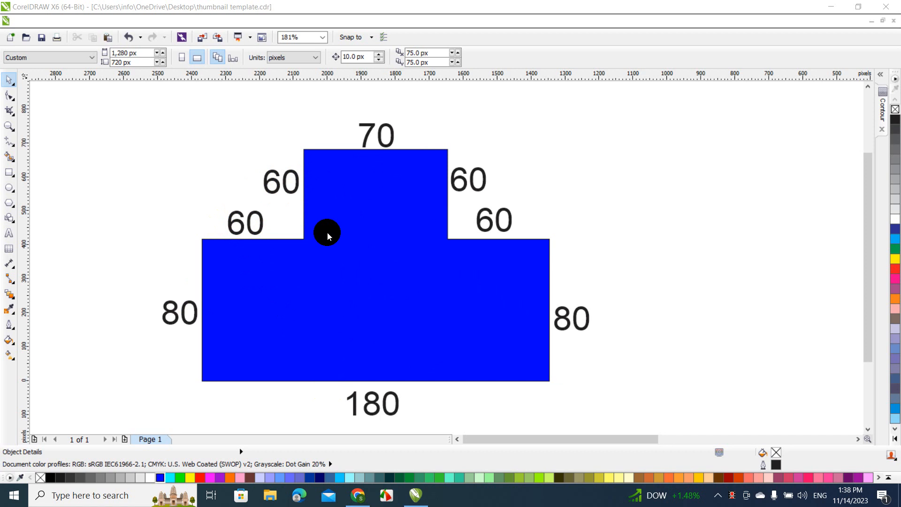
mouse_move(414, 220)
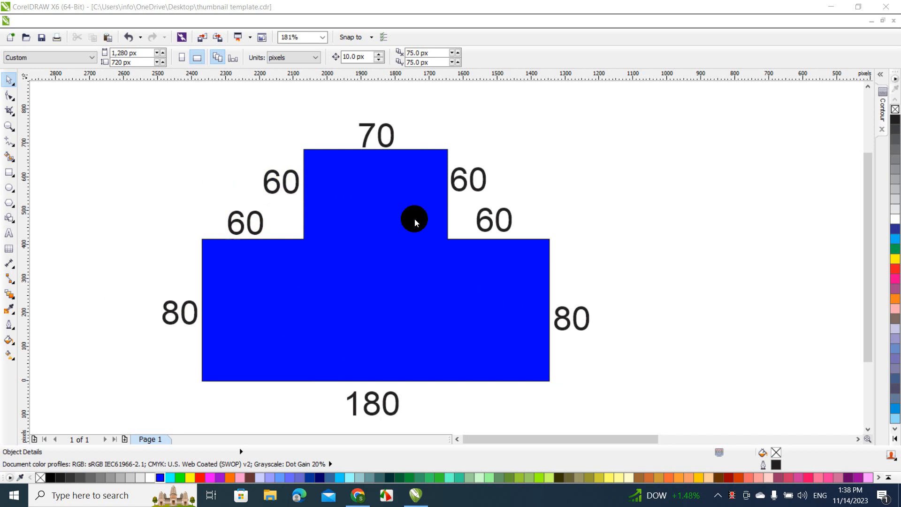
mouse_move(415, 372)
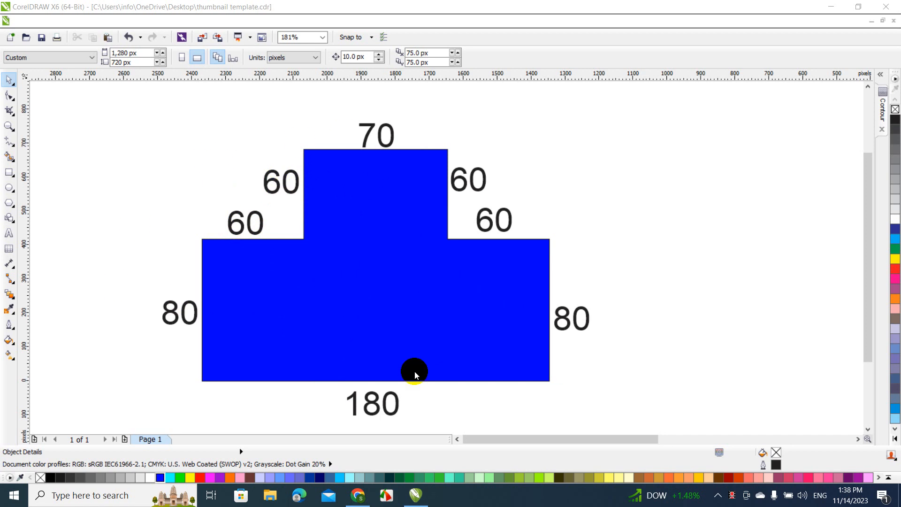
mouse_move(419, 397)
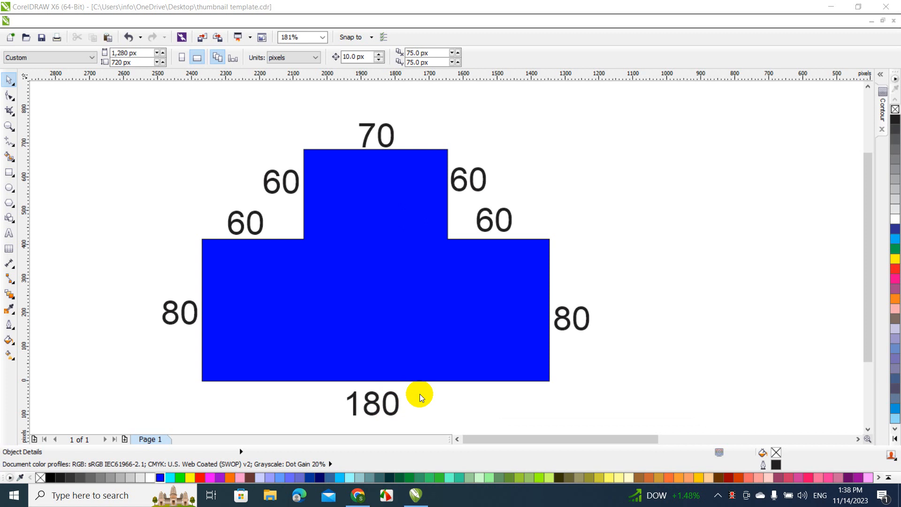
mouse_move(385, 402)
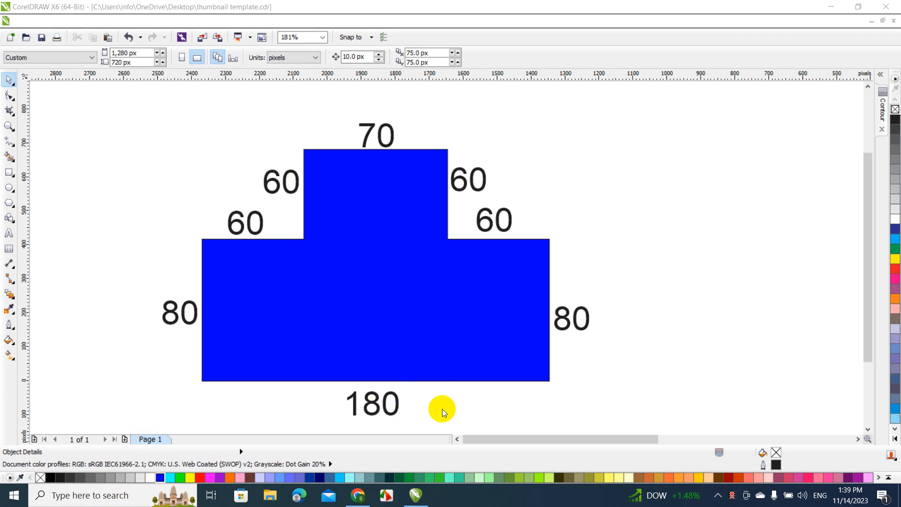
Compare the Dimension Calculator page with the floor plan's labeled wall lengths
left_click(357, 495)
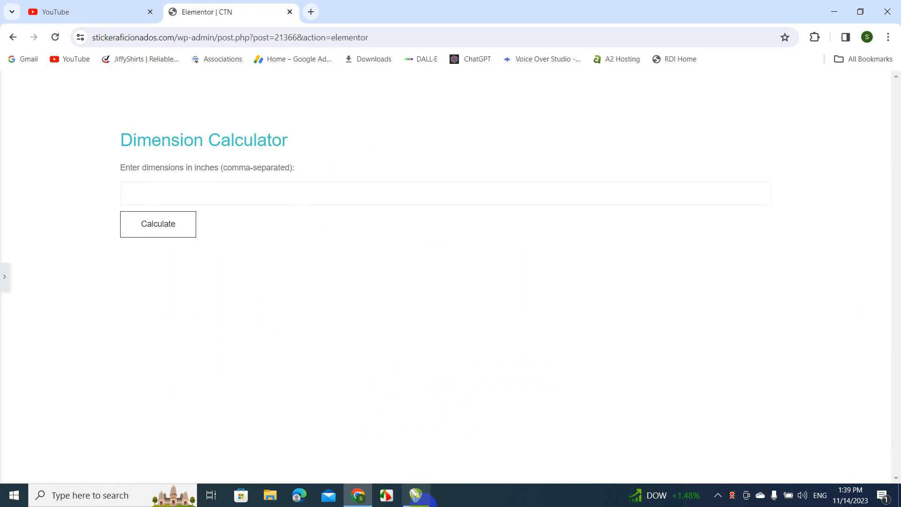
left_click(415, 494)
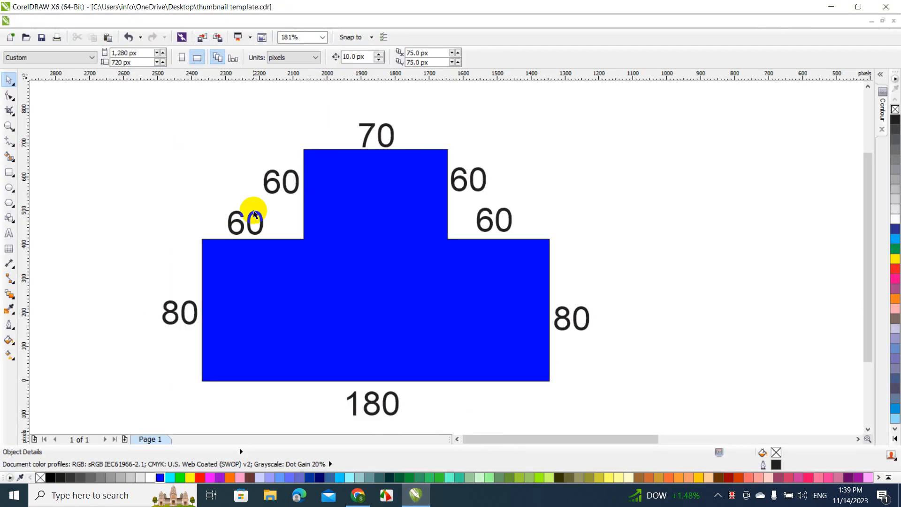
mouse_move(408, 189)
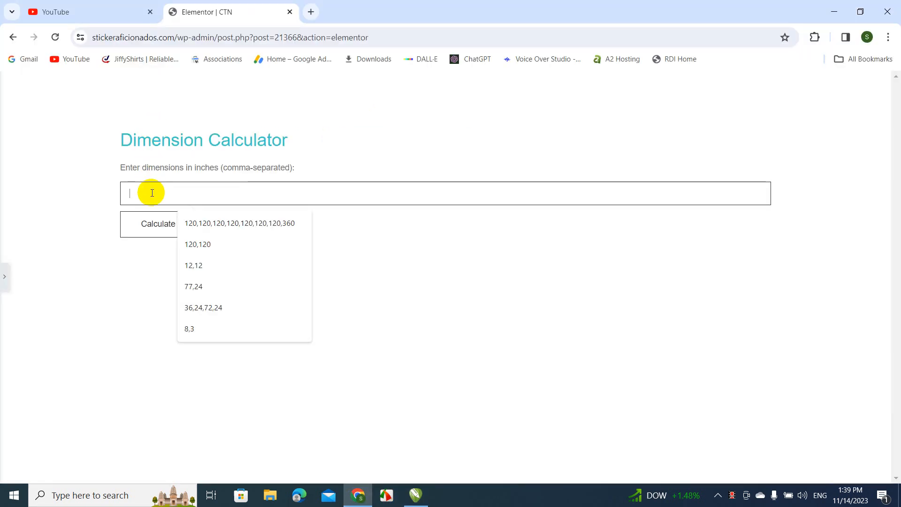
Enter the first four wall lengths 60,60,60,60 into the dimensions field
type("6")
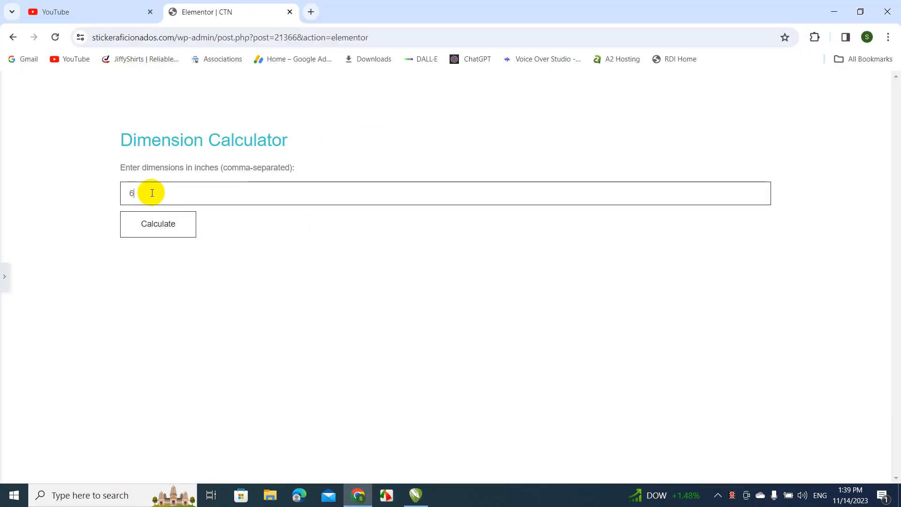
type("0")
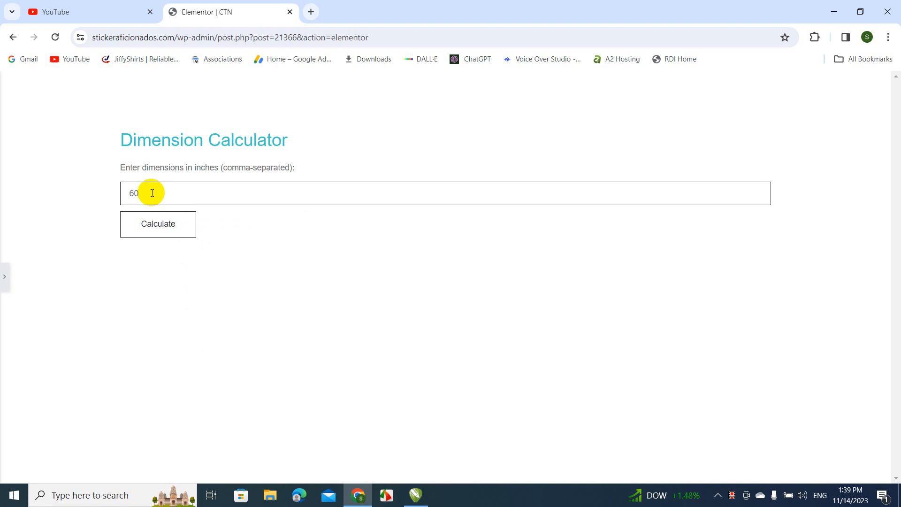
type(",6")
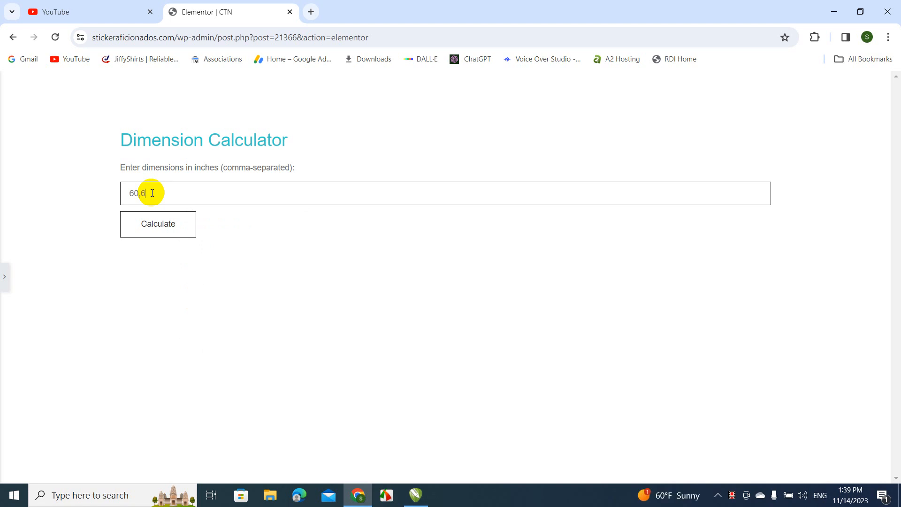
type("0")
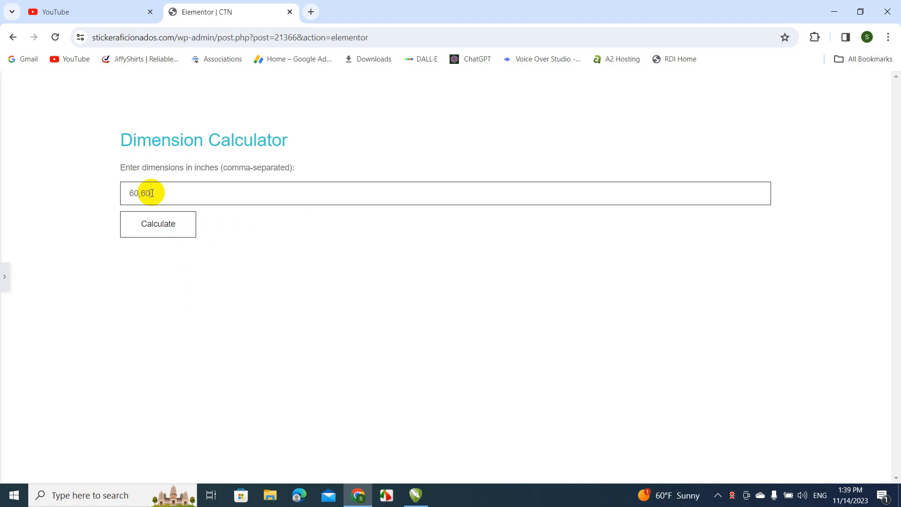
type(",60")
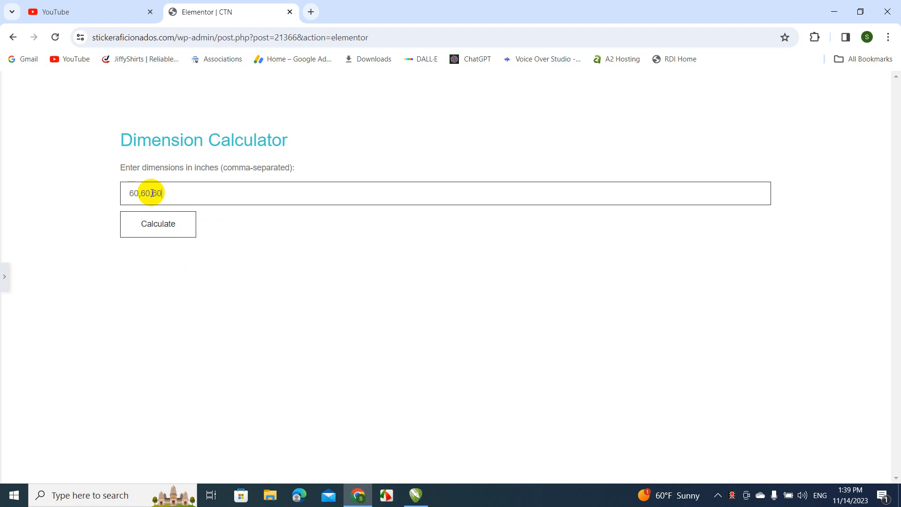
type(",60")
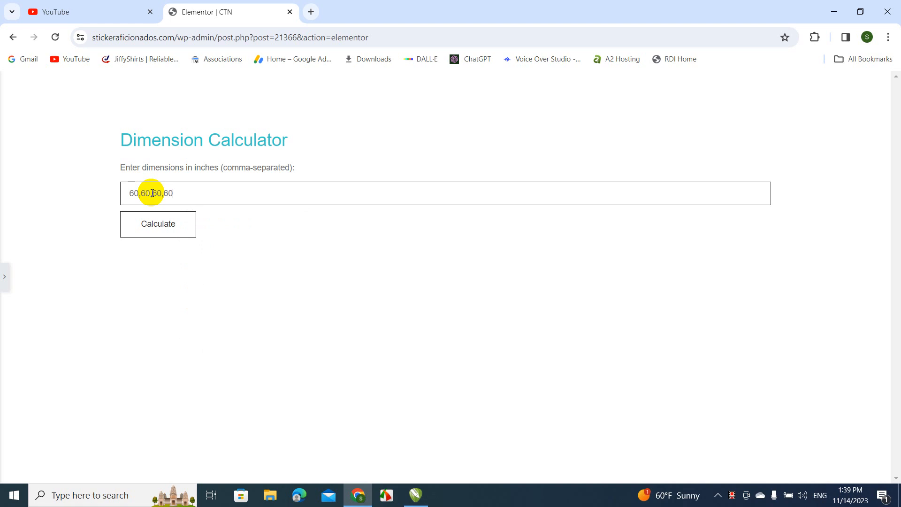
type(",")
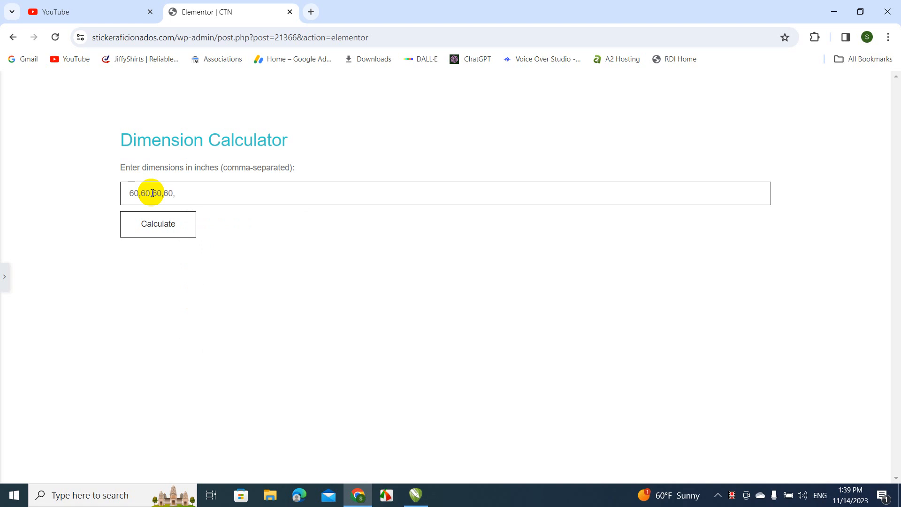
Read the remaining lengths from the drawing and add 80,80,70,180 to the list
left_click(415, 494)
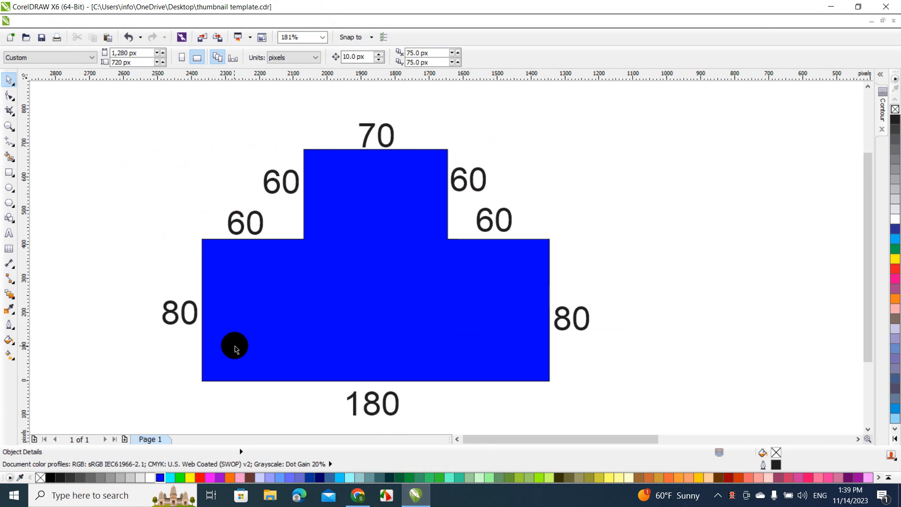
left_click(358, 494)
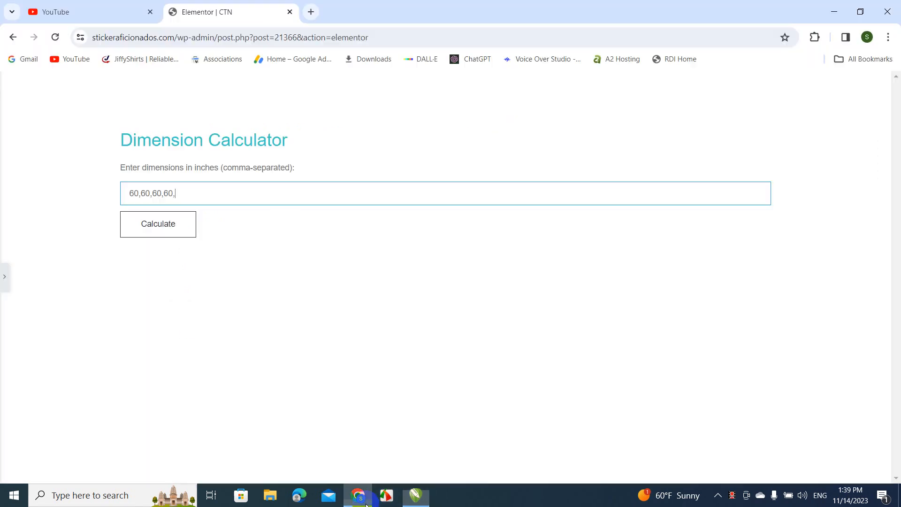
type("80")
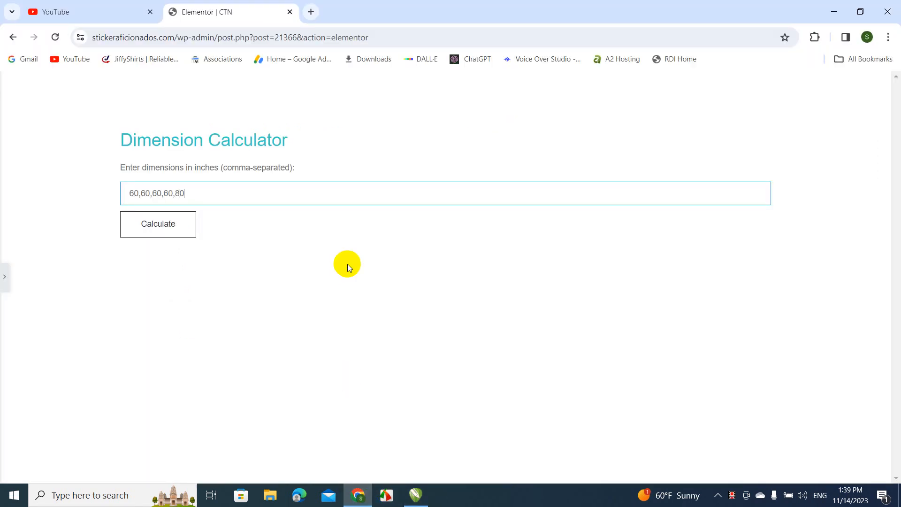
type(",80")
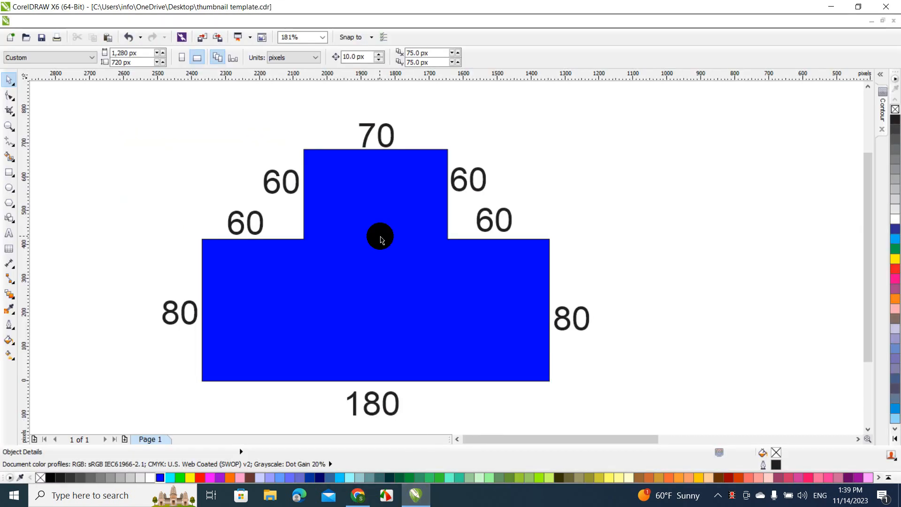
left_click(358, 495)
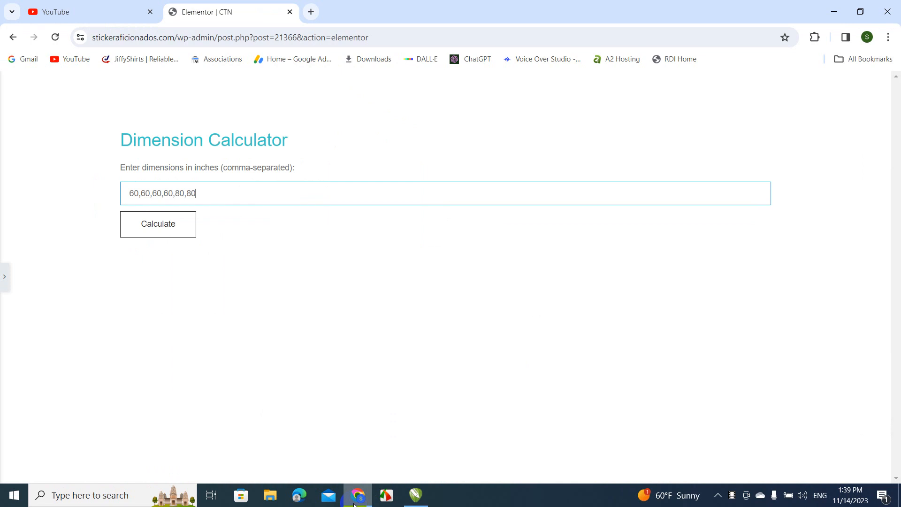
type(",7")
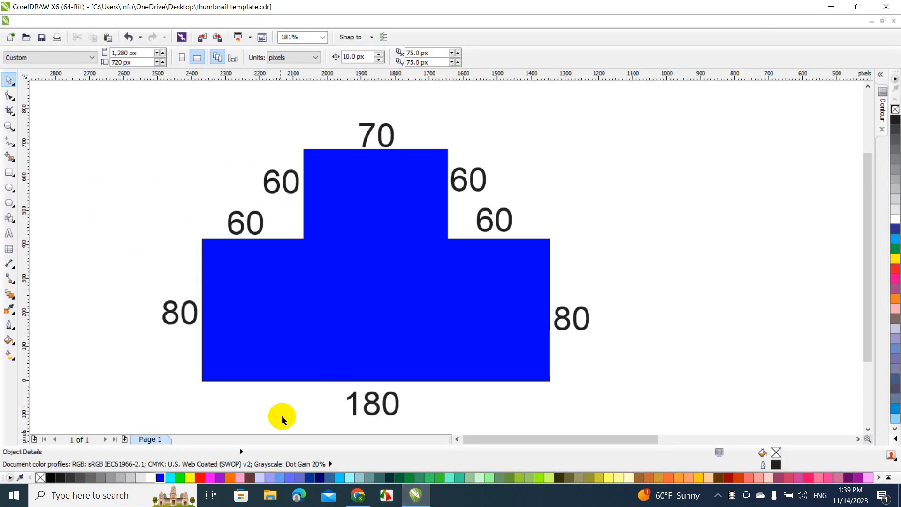
mouse_move(420, 385)
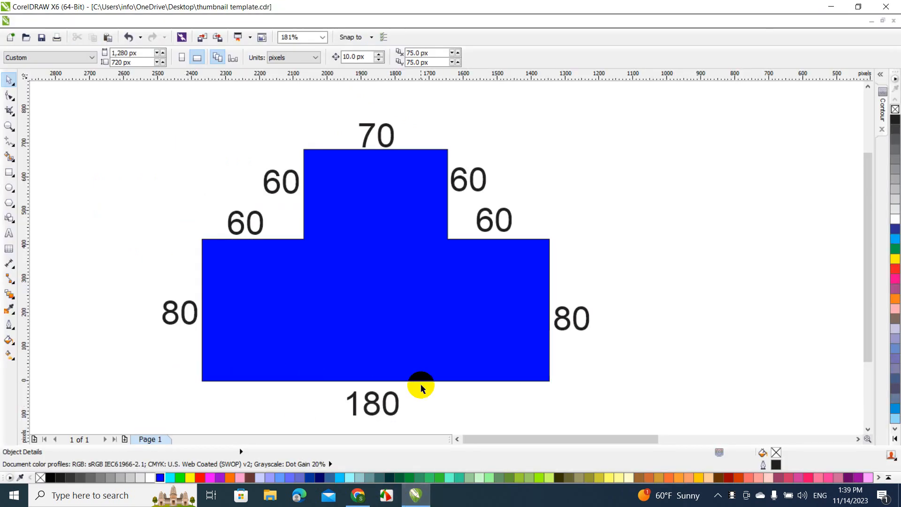
mouse_move(373, 433)
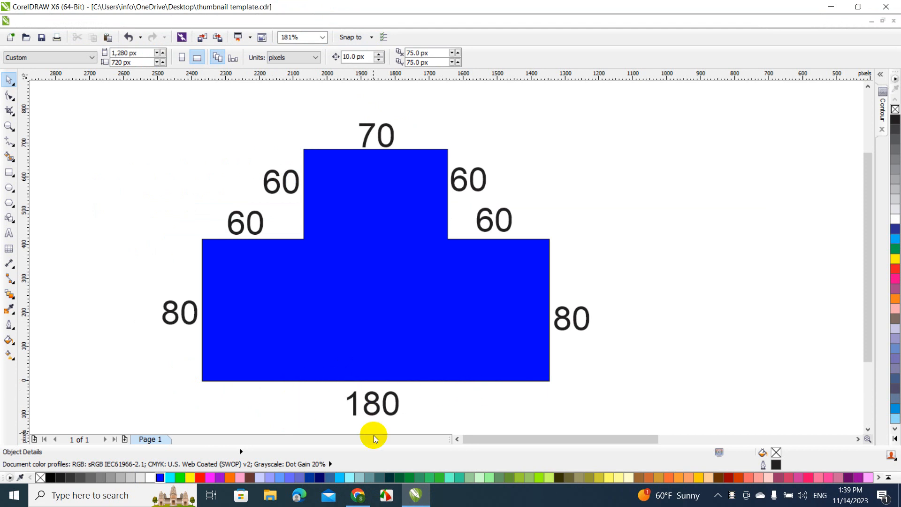
left_click(358, 494)
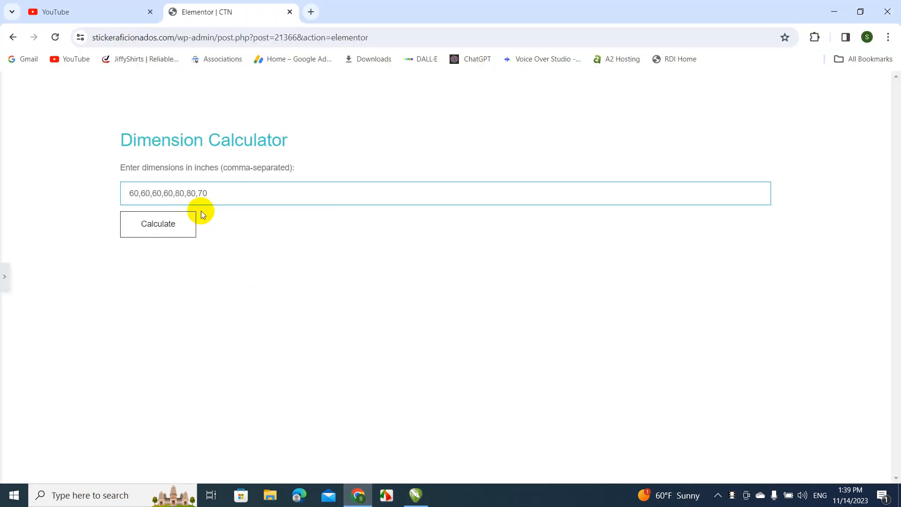
type(",180")
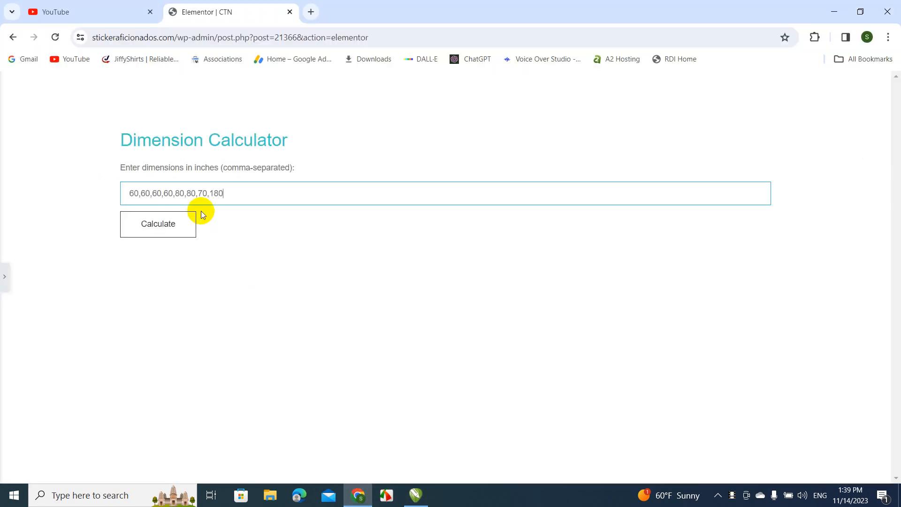
Calculate the eight lengths to show a total of 181.94 square feet
left_click(158, 224)
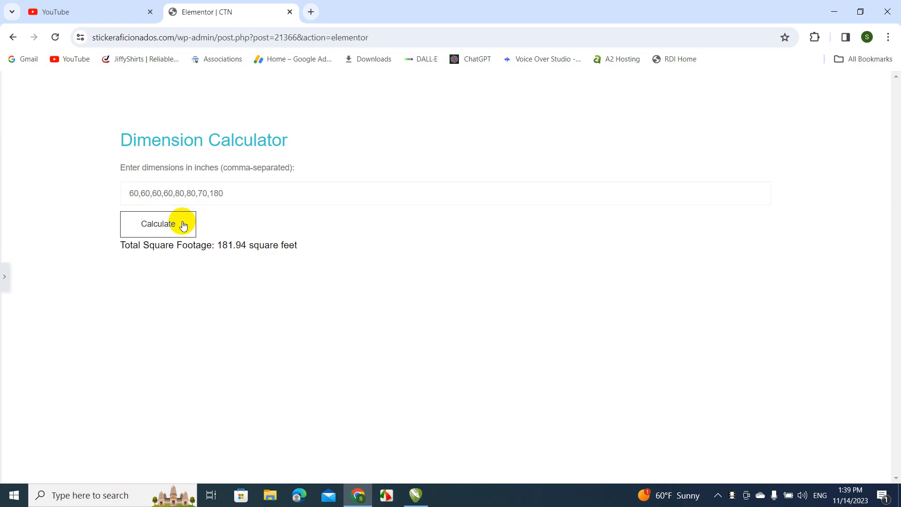
mouse_move(192, 254)
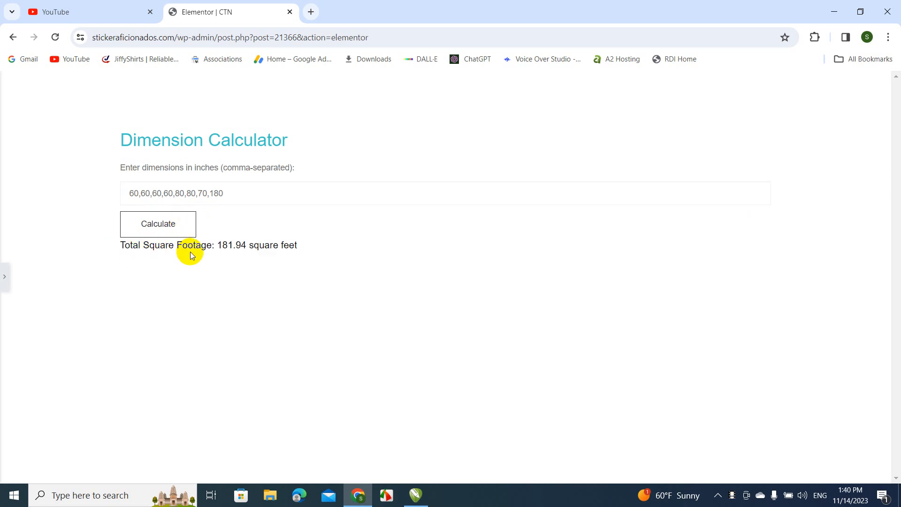
mouse_move(215, 256)
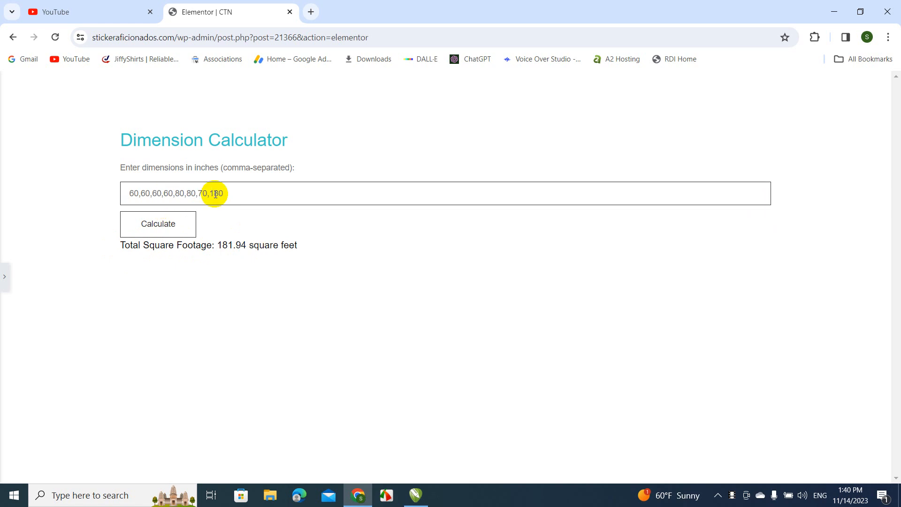
mouse_move(282, 237)
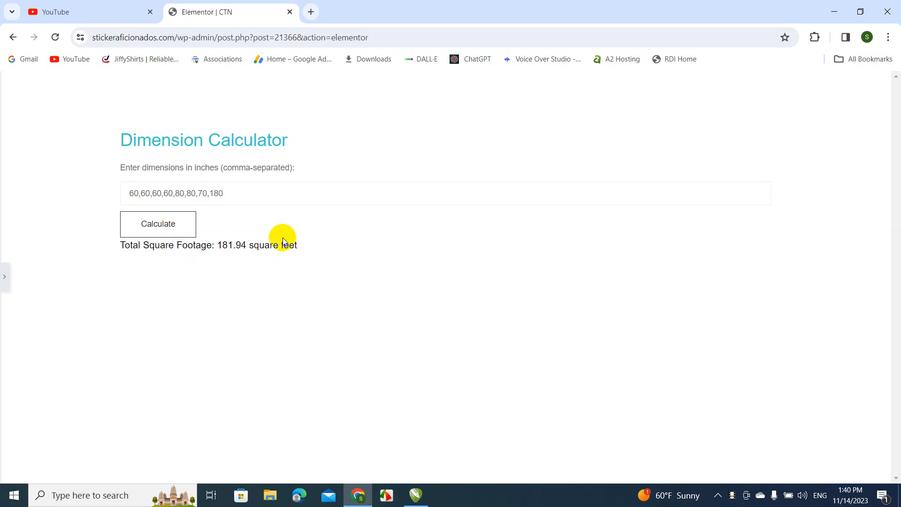
mouse_move(240, 286)
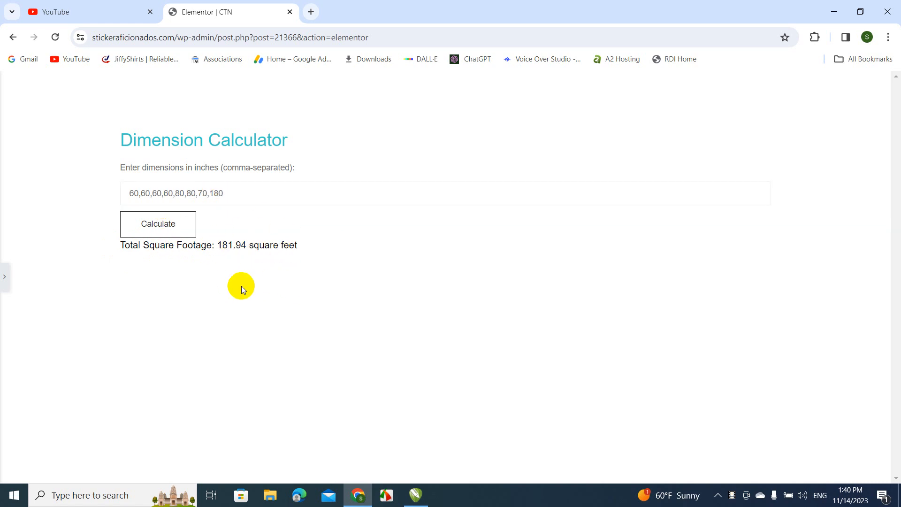
mouse_move(320, 320)
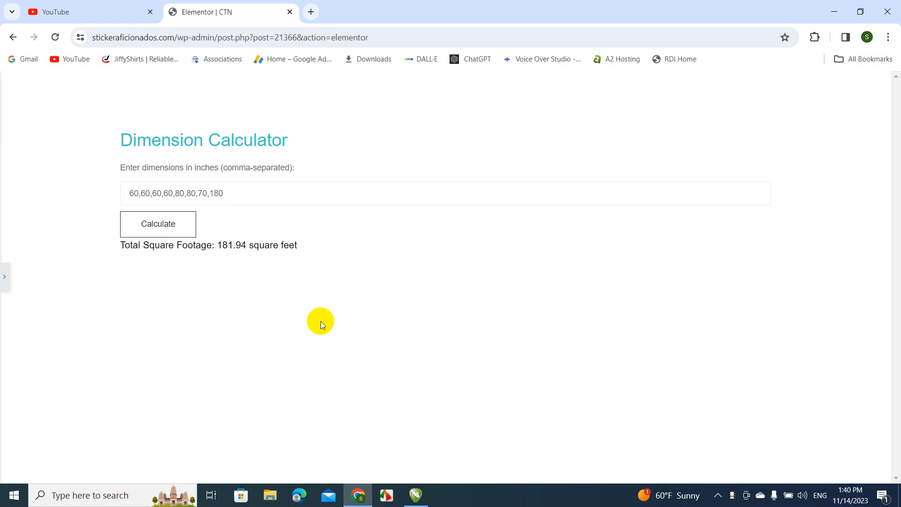
mouse_move(304, 303)
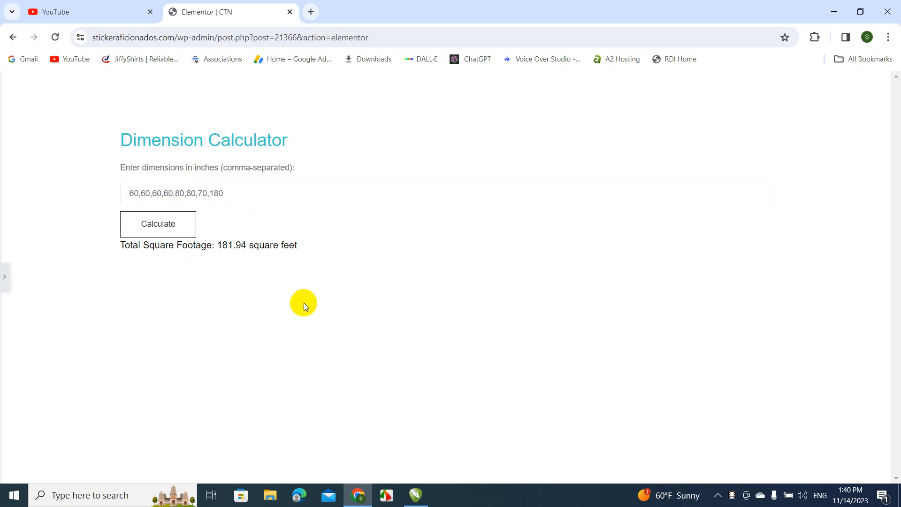
mouse_move(450, 471)
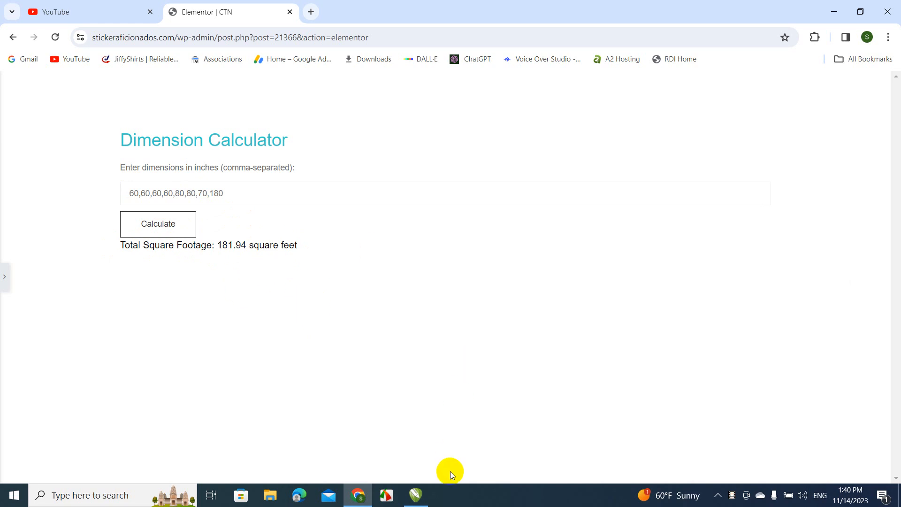
mouse_move(416, 495)
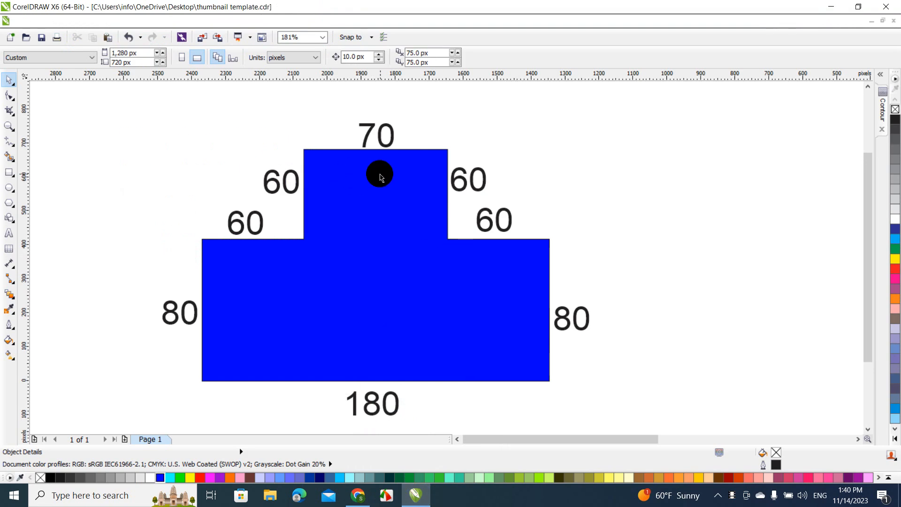
mouse_move(365, 230)
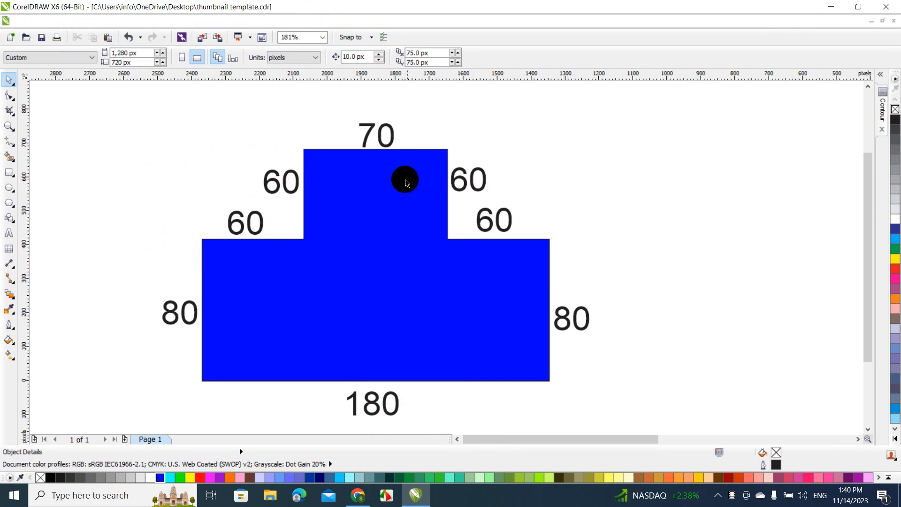
mouse_move(442, 191)
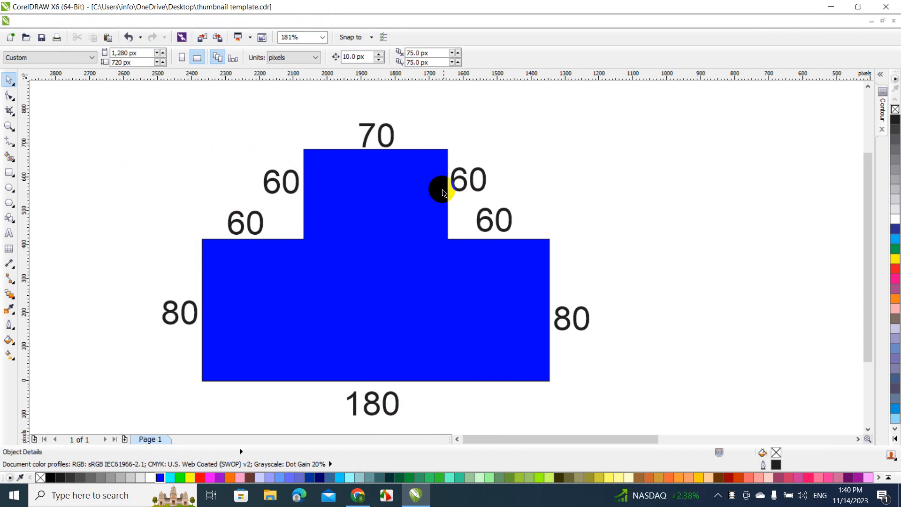
mouse_move(406, 218)
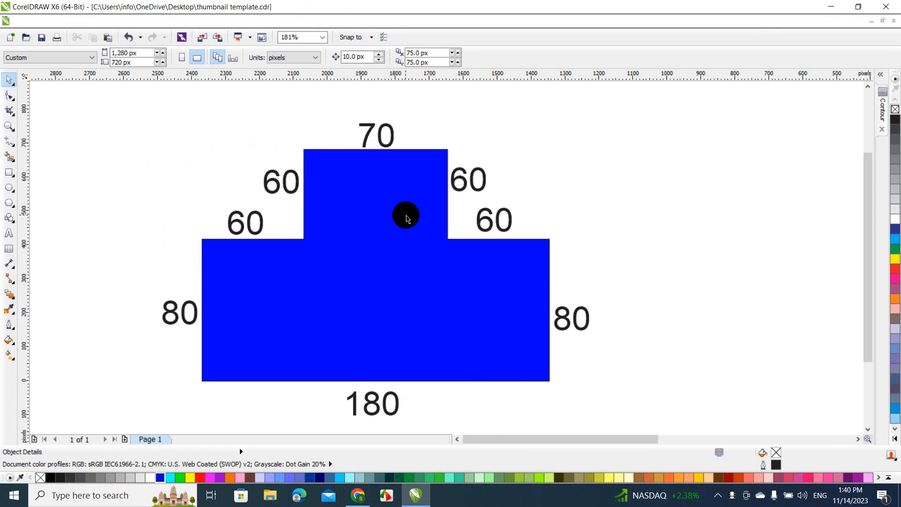
mouse_move(443, 166)
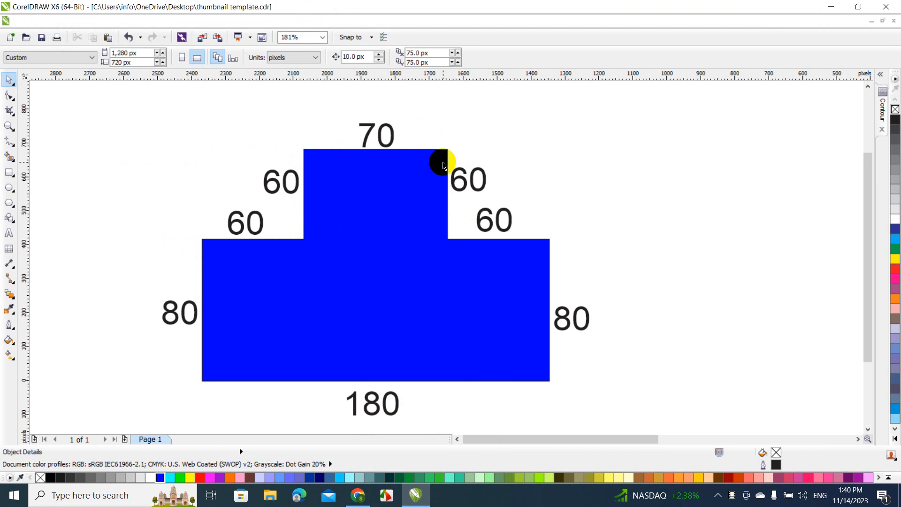
mouse_move(556, 244)
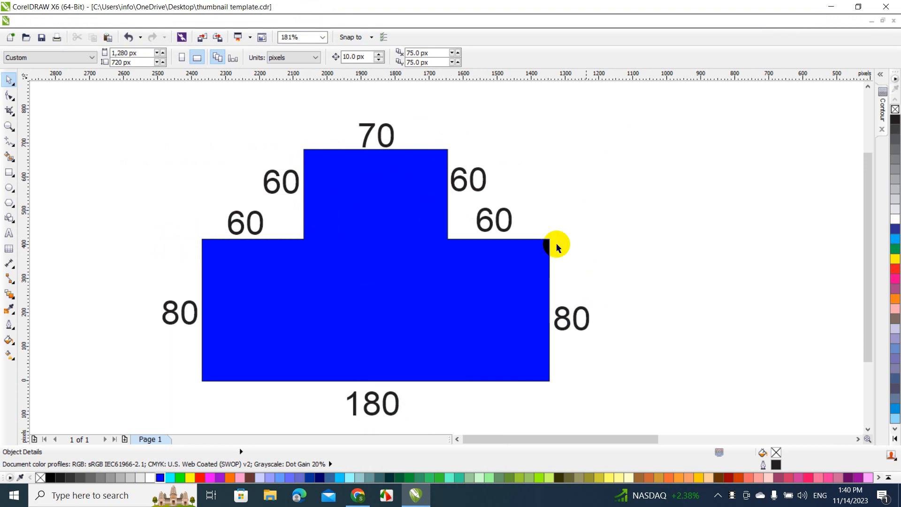
mouse_move(604, 320)
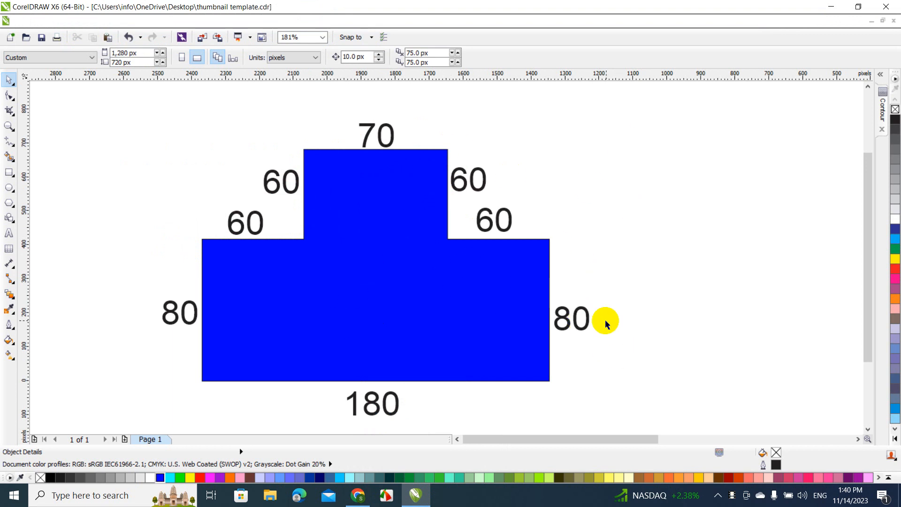
mouse_move(592, 264)
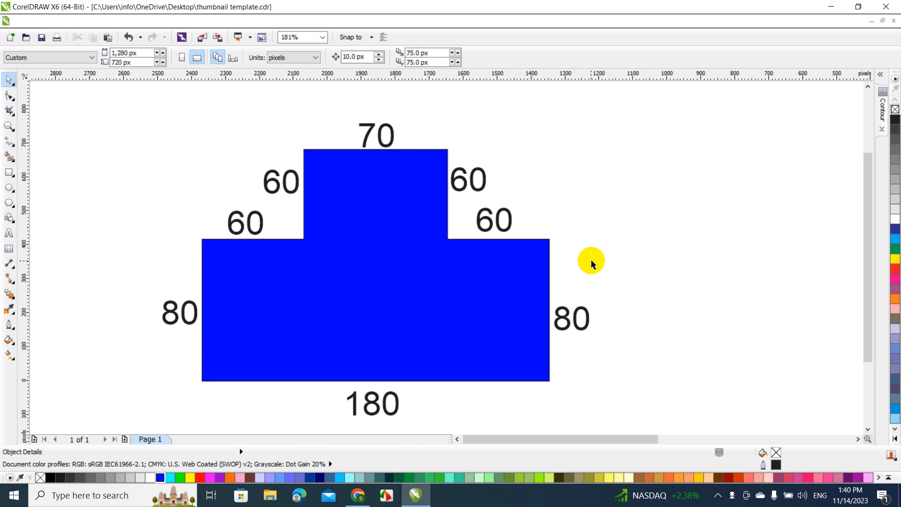
mouse_move(730, 495)
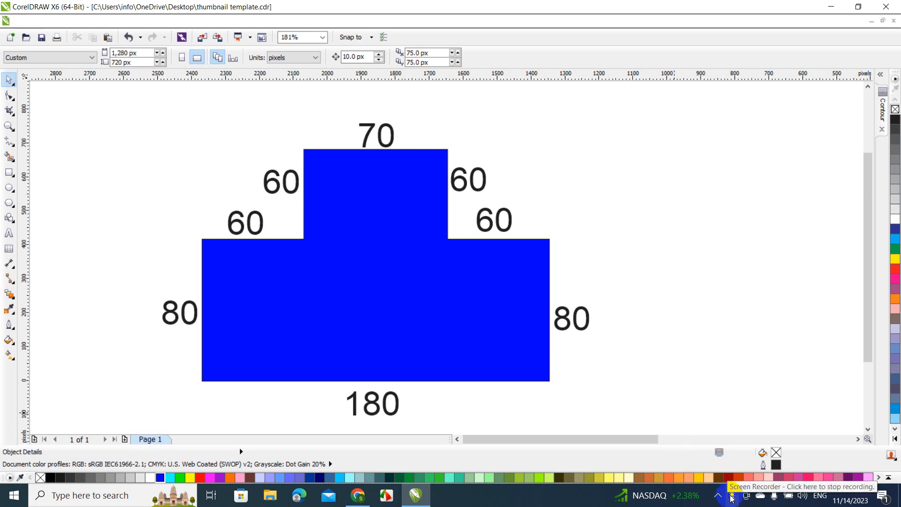